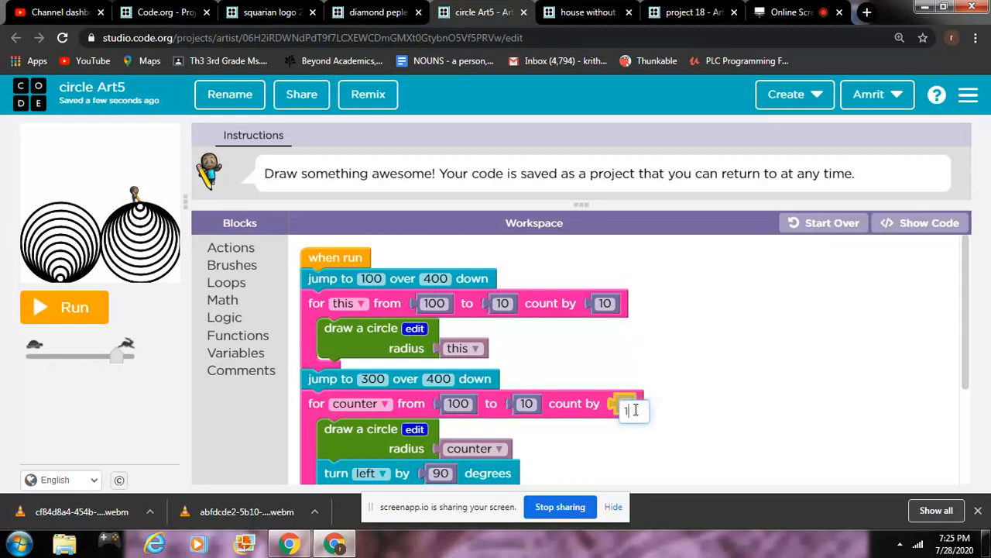
pyautogui.write('20')
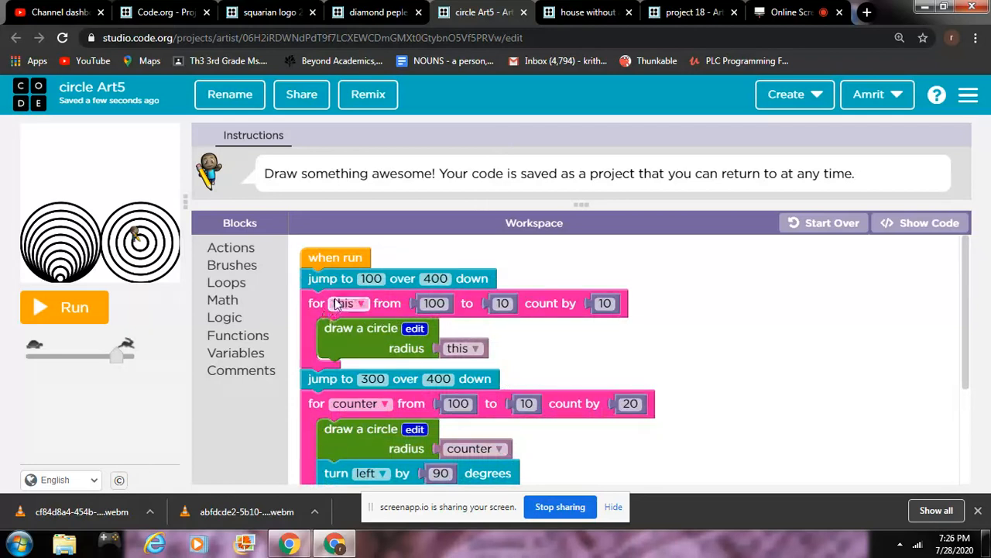
pyautogui.scroll(-3)
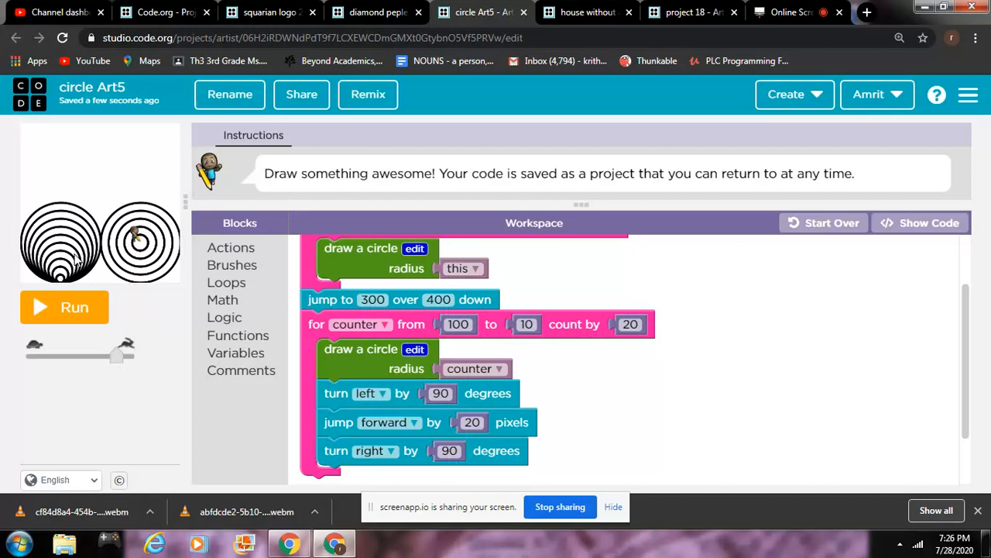